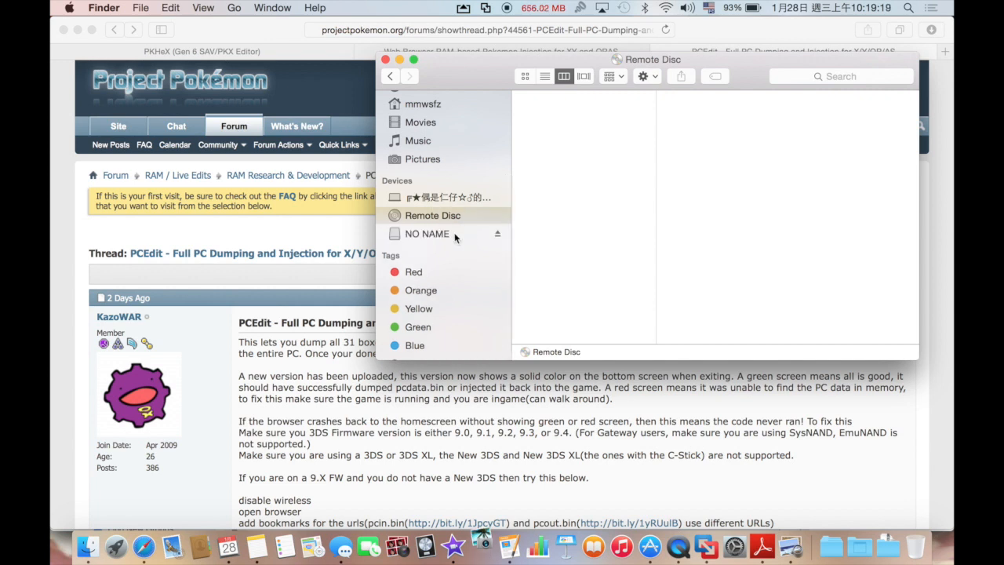
# Select NO NAME under Devices to show its DCIM, MISC, Nintendo 3DS and private folders.
pyautogui.click(427, 233)
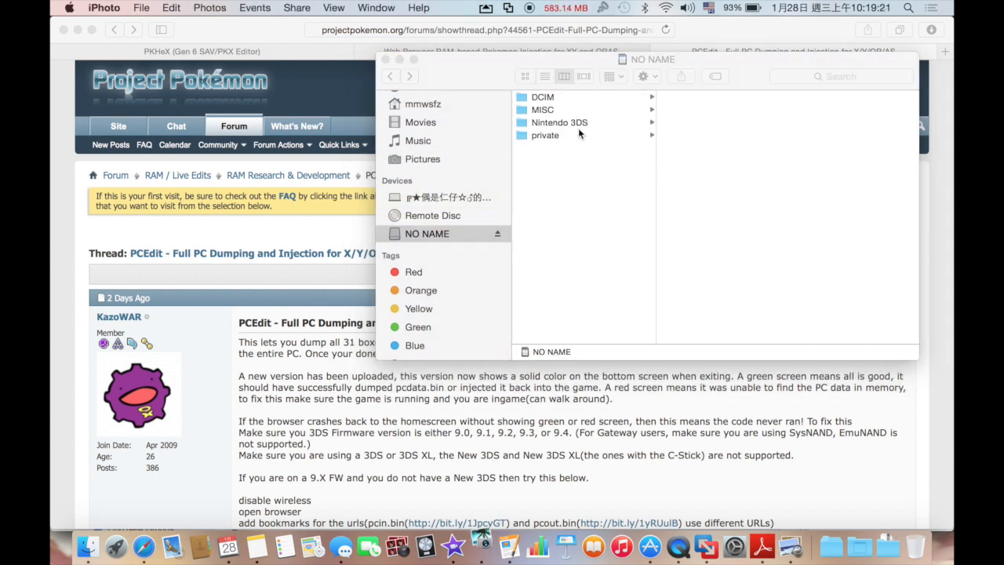